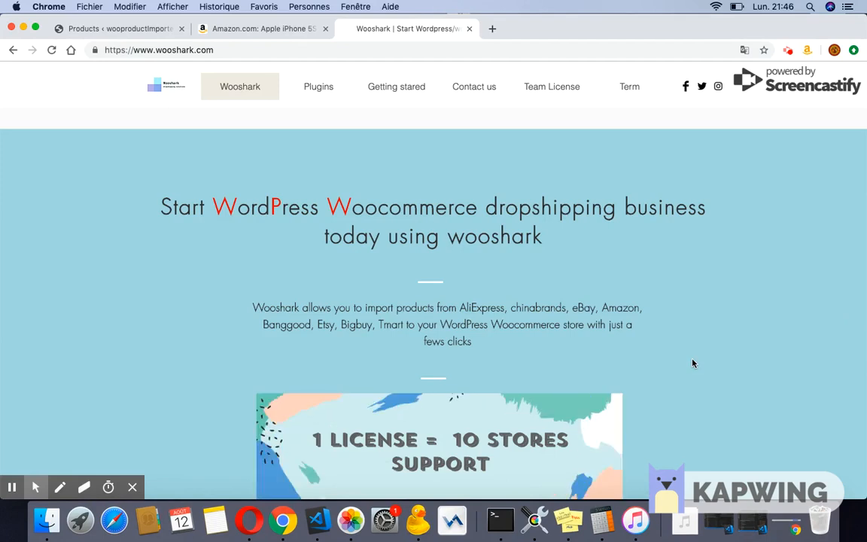
Navigate from the Wooshark plugins list to the Amazon dropshipping plugin page with its Buy Now offer.
scroll("down", 3)
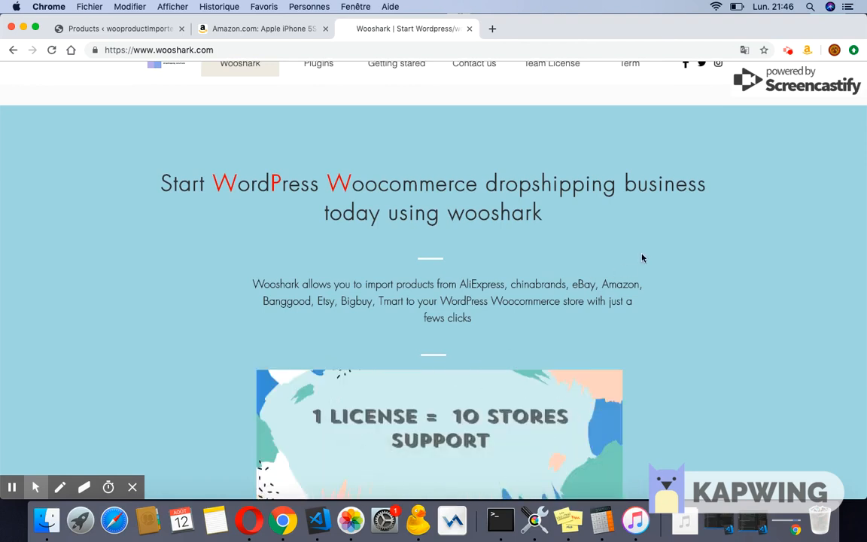
scroll("up", 3)
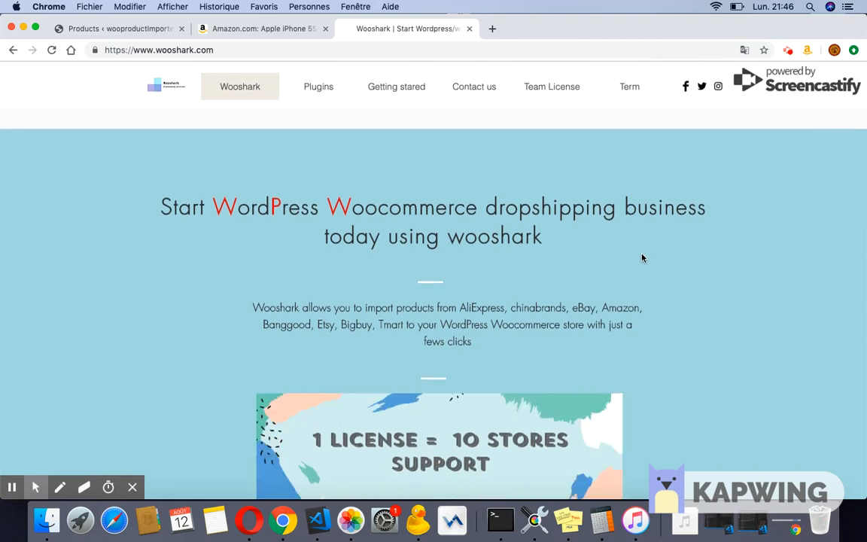
mouse_move(629, 268)
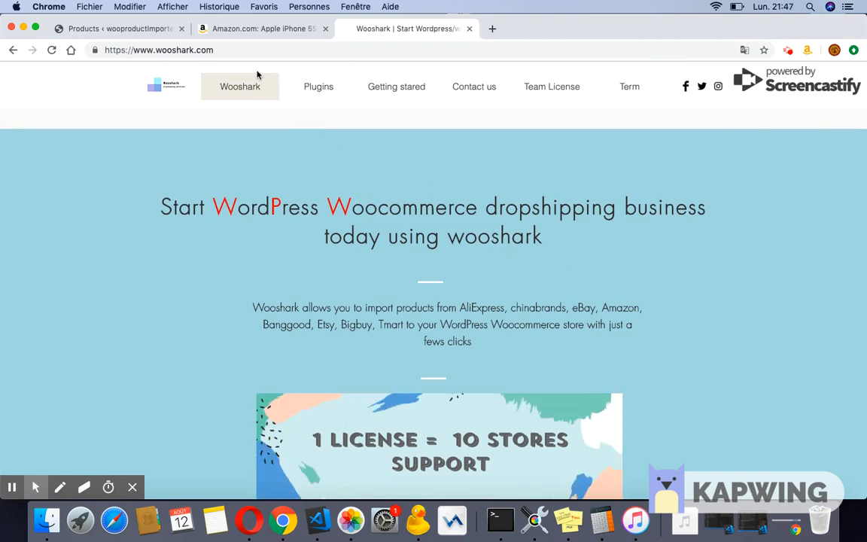
left_click(158, 50)
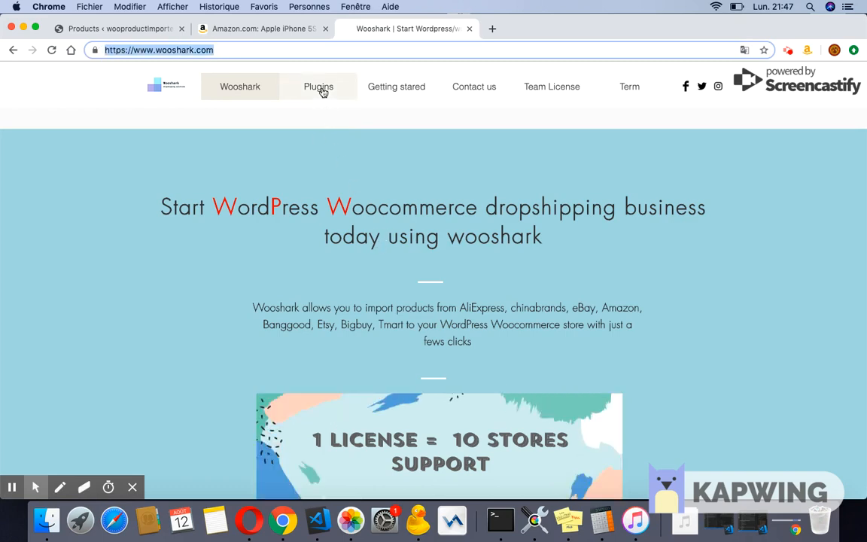
left_click(317, 86)
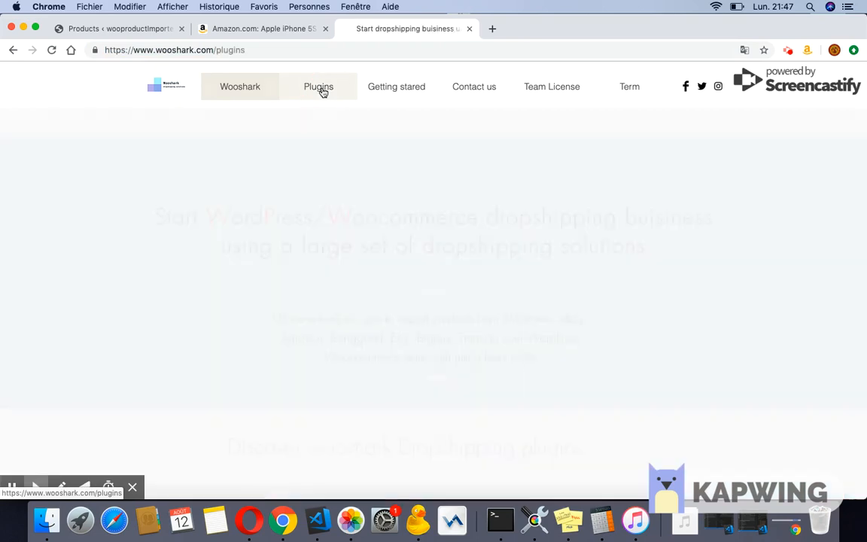
scroll("down", 3)
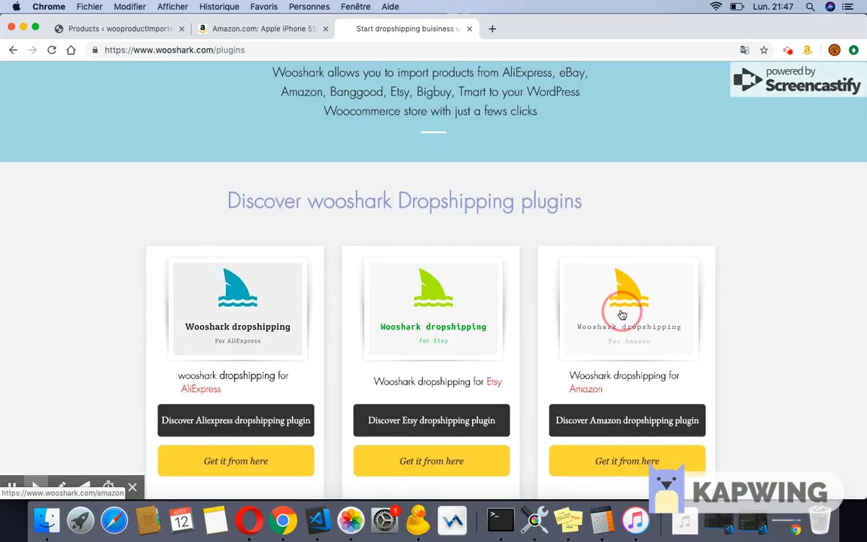
left_click(625, 420)
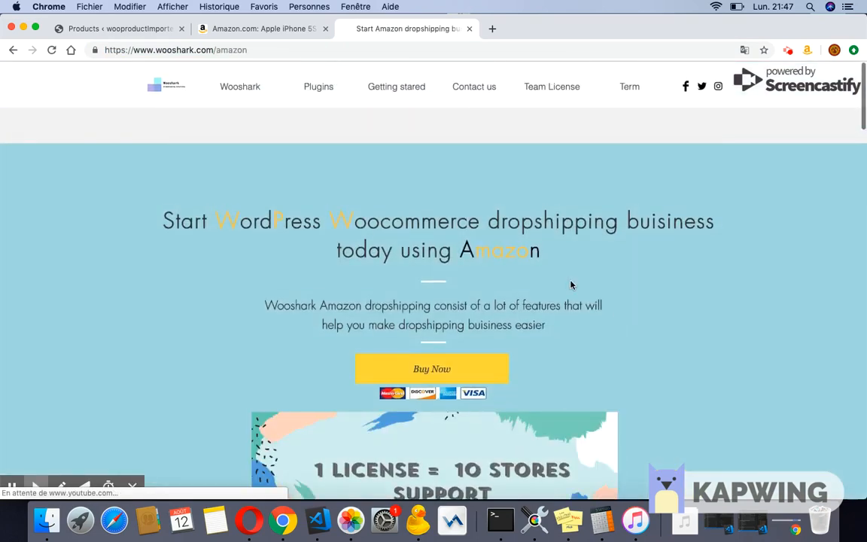
scroll("down", 3)
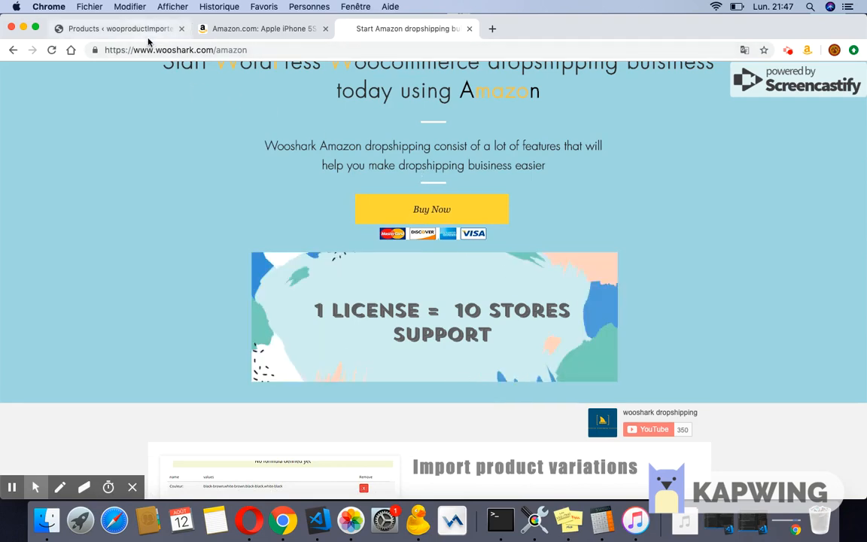
Reach WooCommerce Settings > Advanced > REST API from the WordPress admin dashboard.
left_click(113, 29)
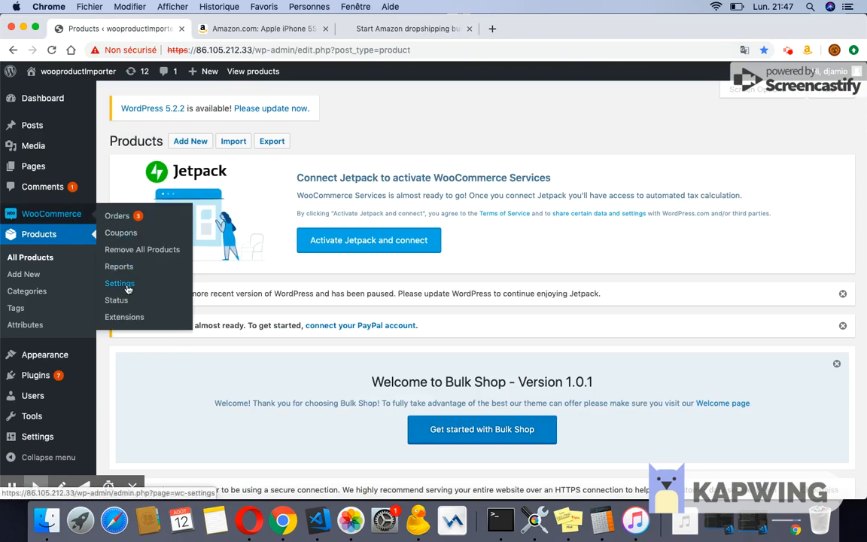
left_click(119, 282)
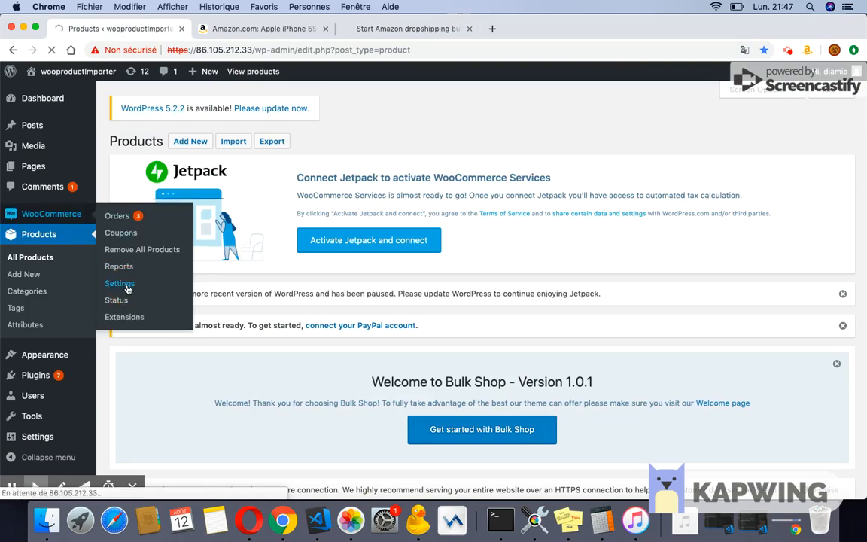
left_click(120, 283)
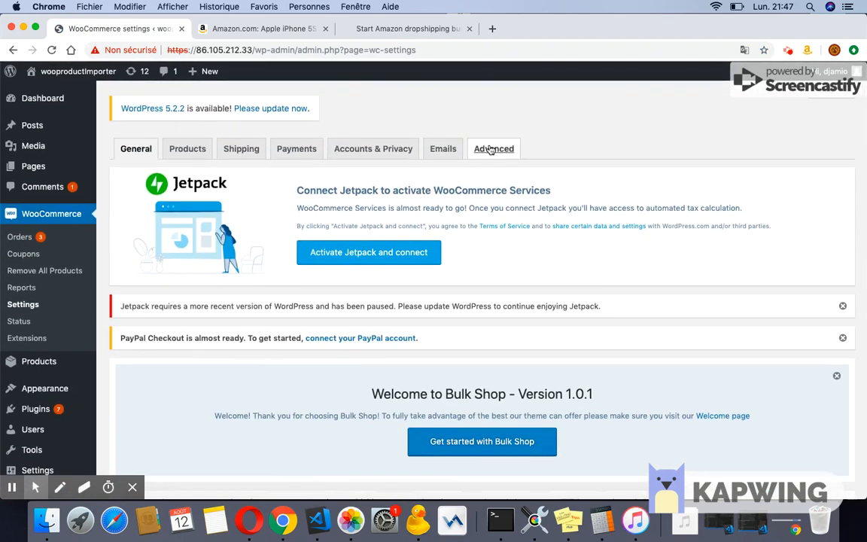
left_click(494, 149)
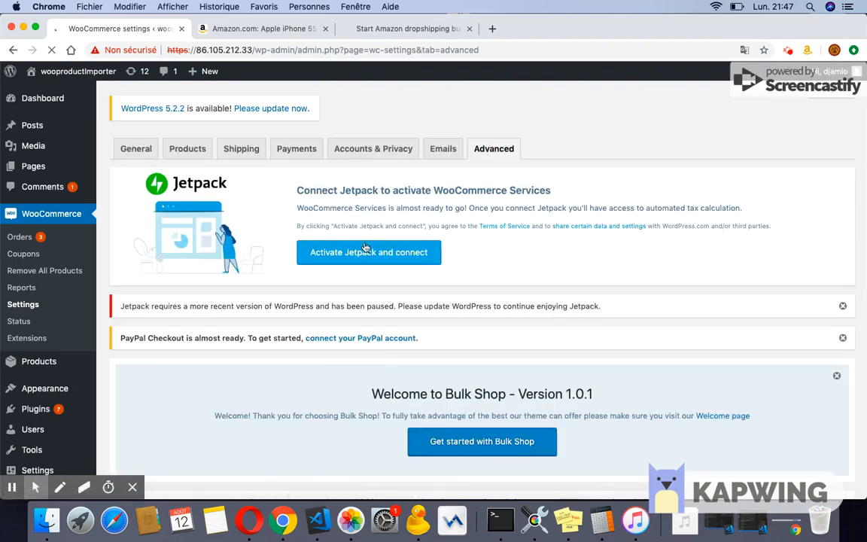
left_click(178, 400)
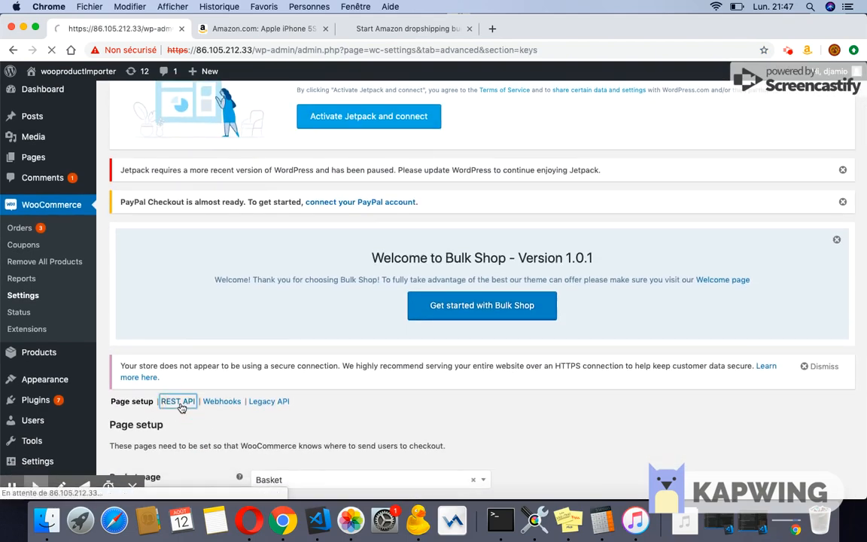
Generate a new REST API key named 'test amazon' with Read/Write permissions.
left_click(177, 401)
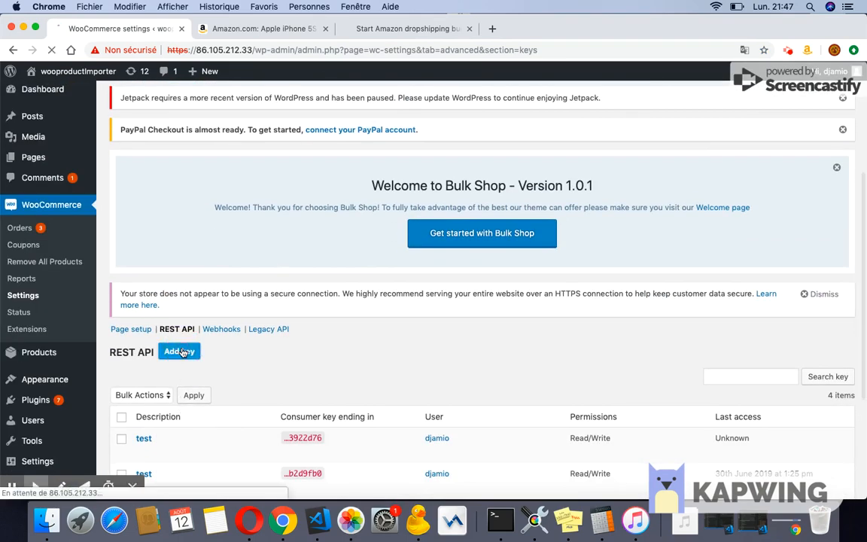
left_click(179, 352)
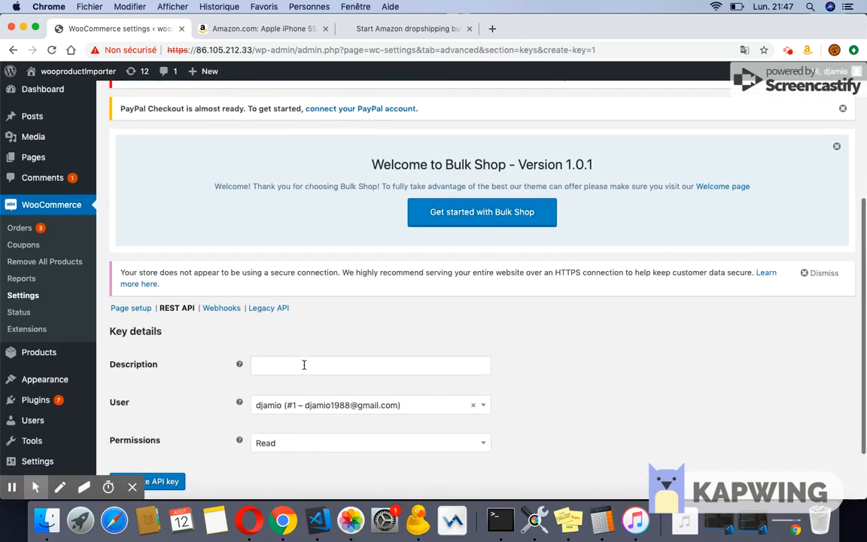
left_click(369, 442)
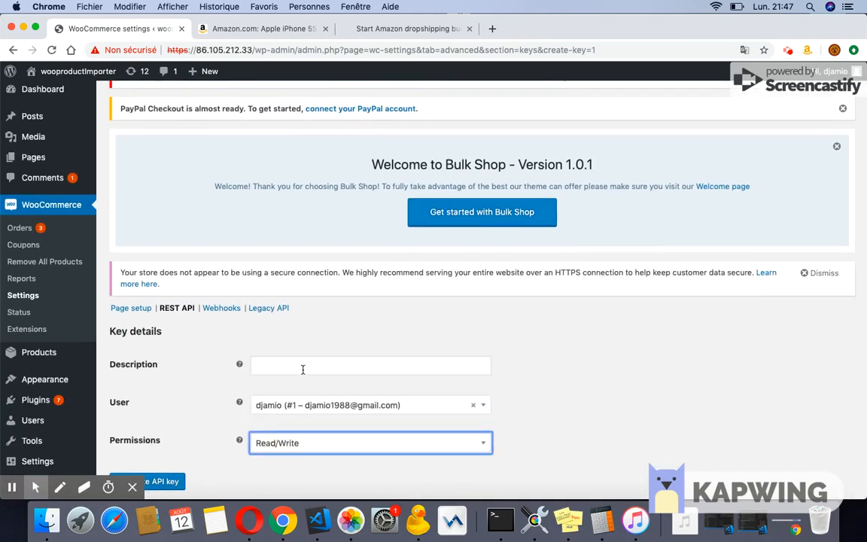
type("test")
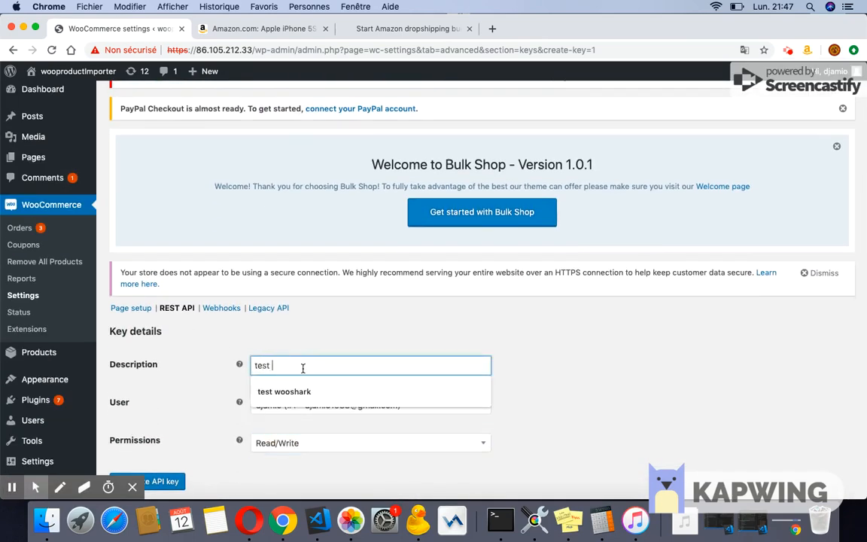
type("amazon")
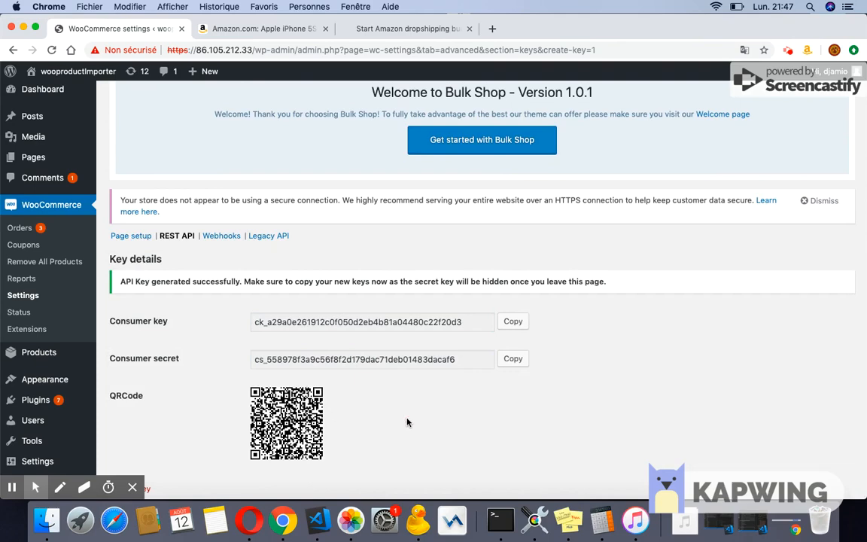
mouse_move(328, 96)
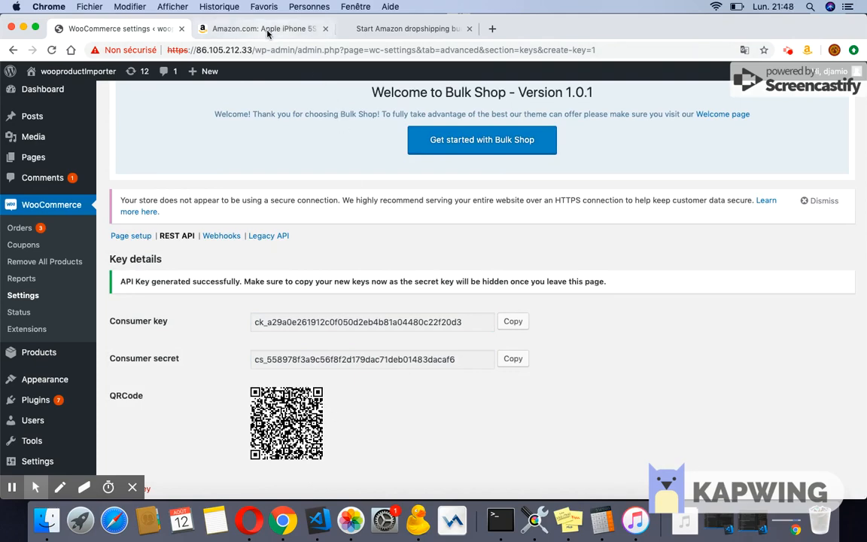
left_click(259, 29)
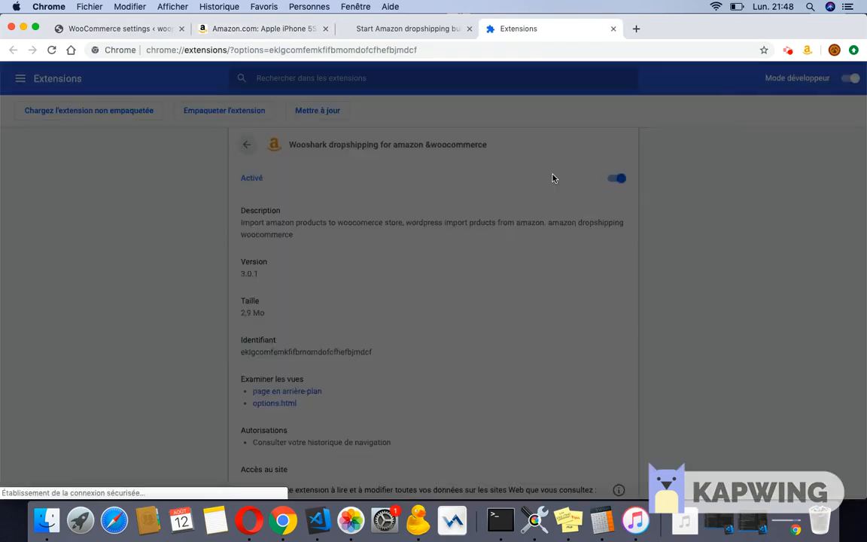
left_click(113, 28)
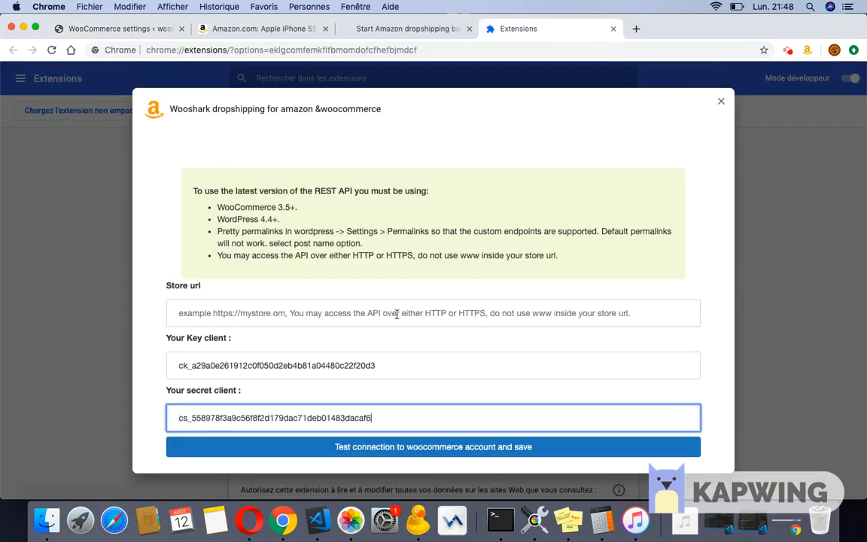
type("https://wo")
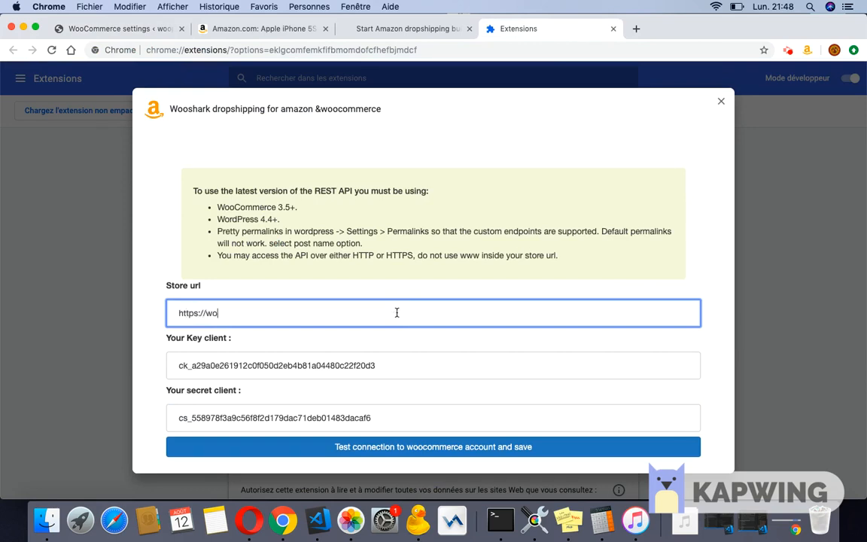
type("productimporter")
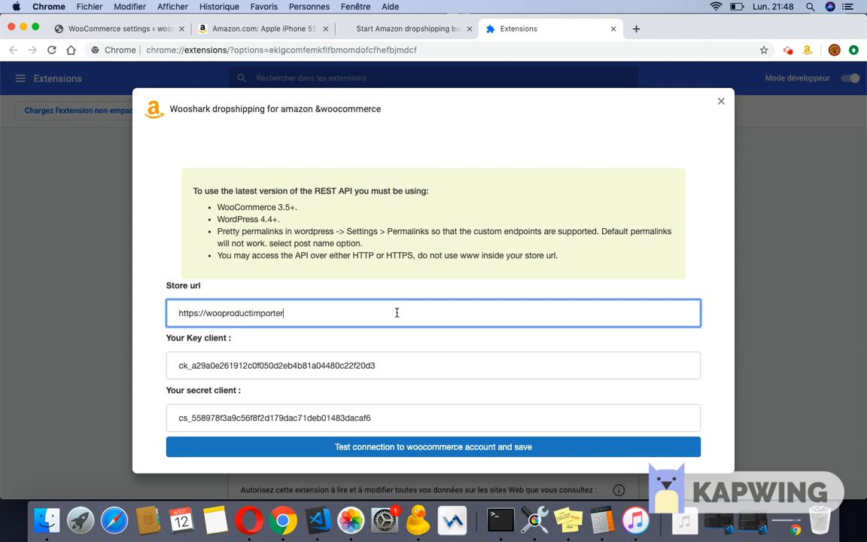
type(".fr")
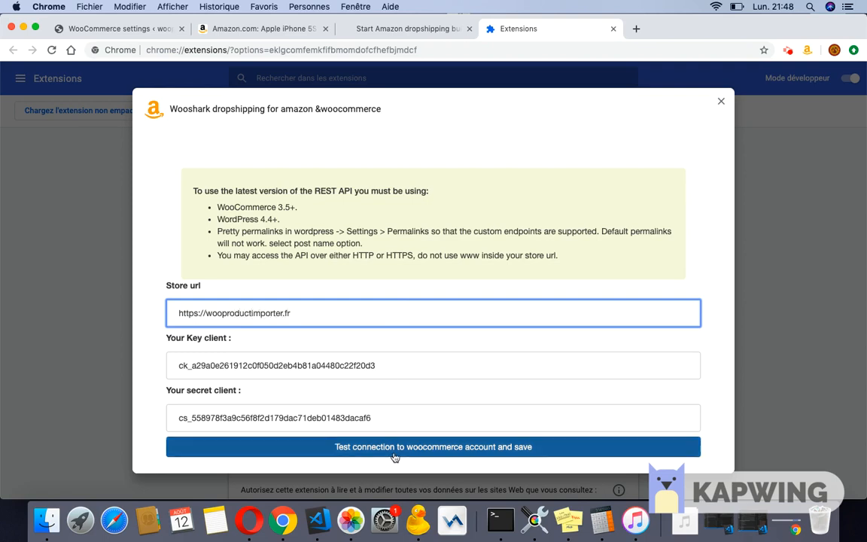
left_click(434, 446)
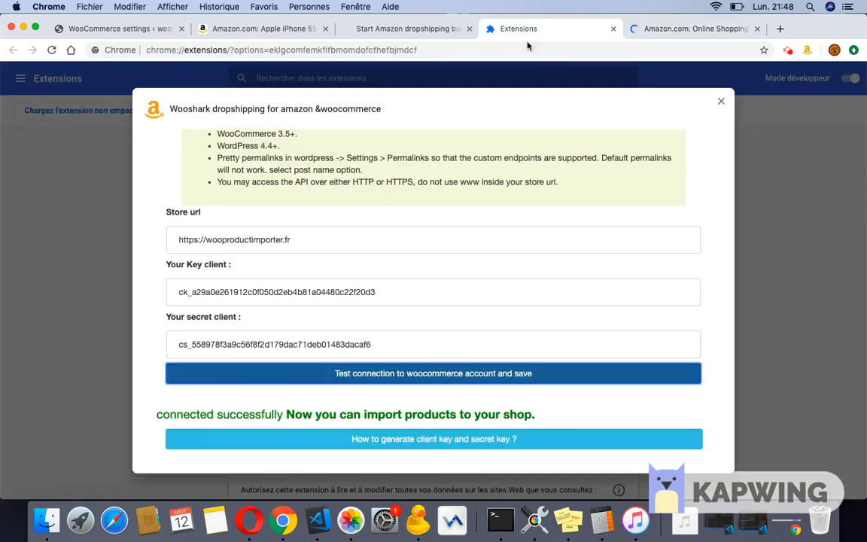
left_click(692, 29)
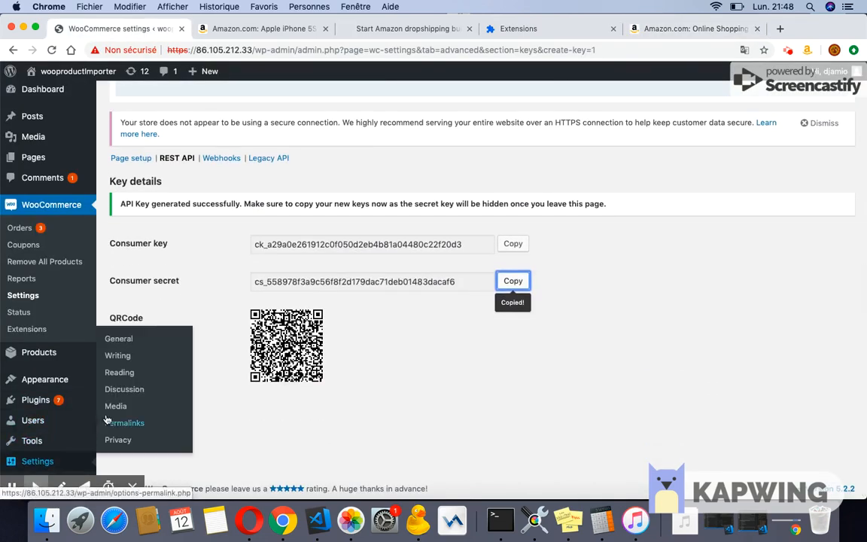
Set the WordPress permalink structure to Post name and save the change.
left_click(123, 421)
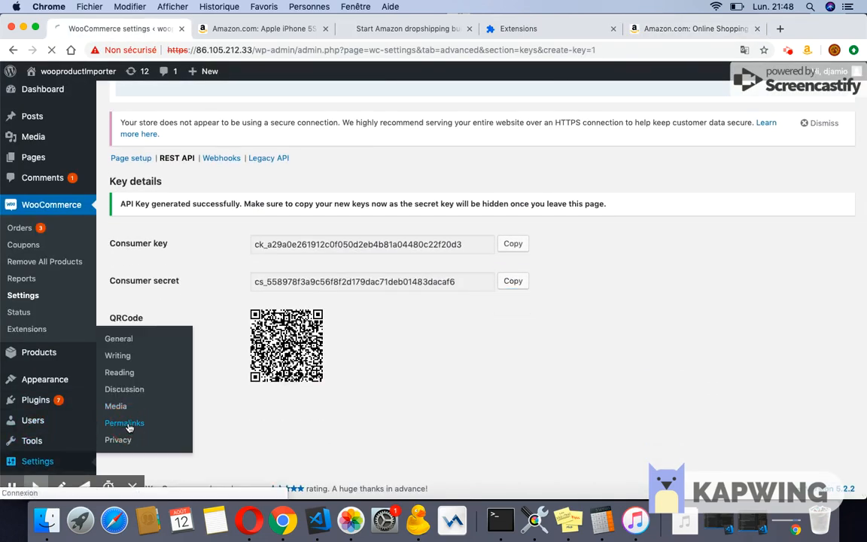
left_click(123, 421)
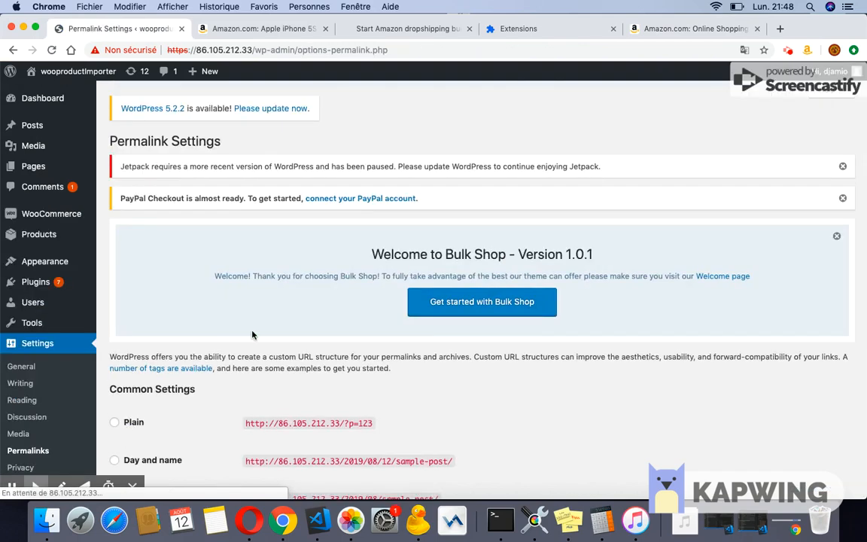
scroll("down", 3)
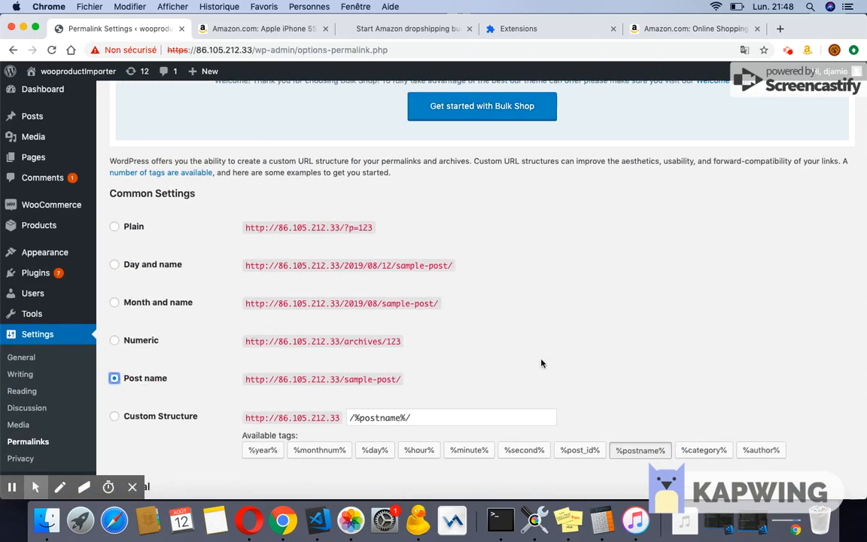
scroll("down", 3)
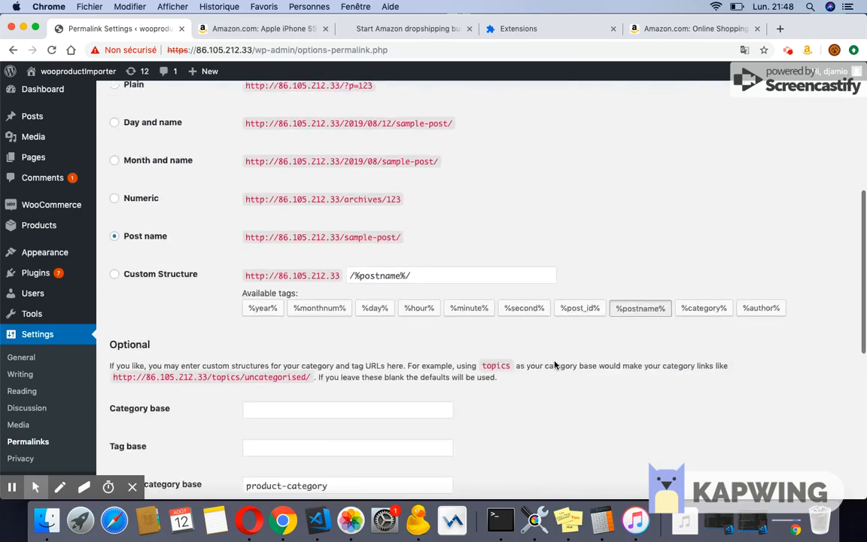
scroll("down", 3)
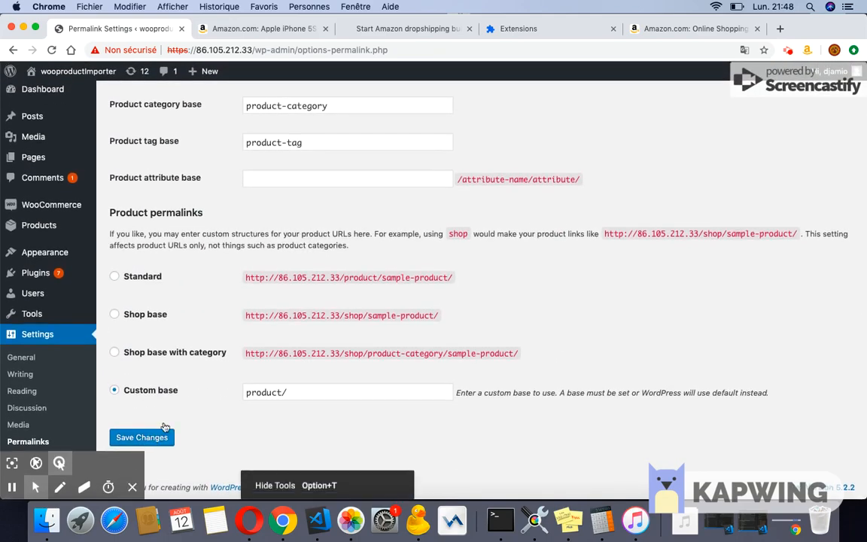
left_click(517, 29)
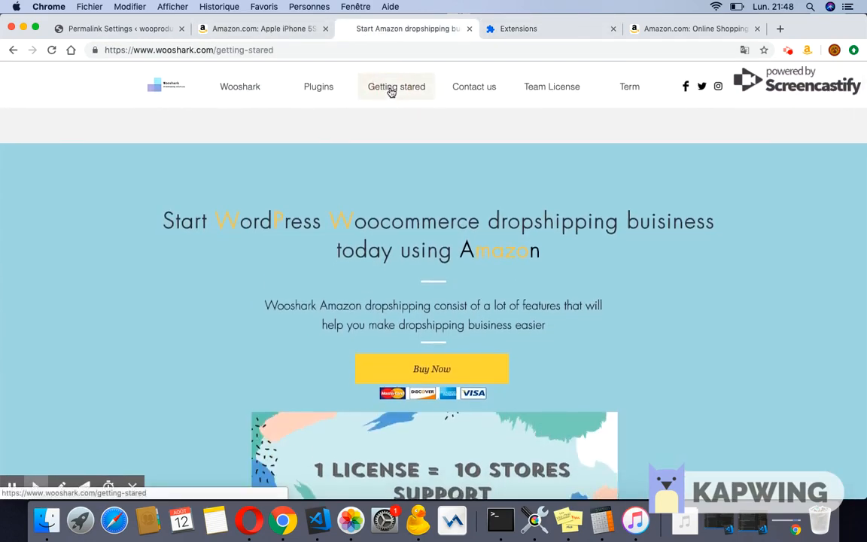
Review the Common Errors article covering store-connection error messages and invalid image IDs.
scroll("down", 3)
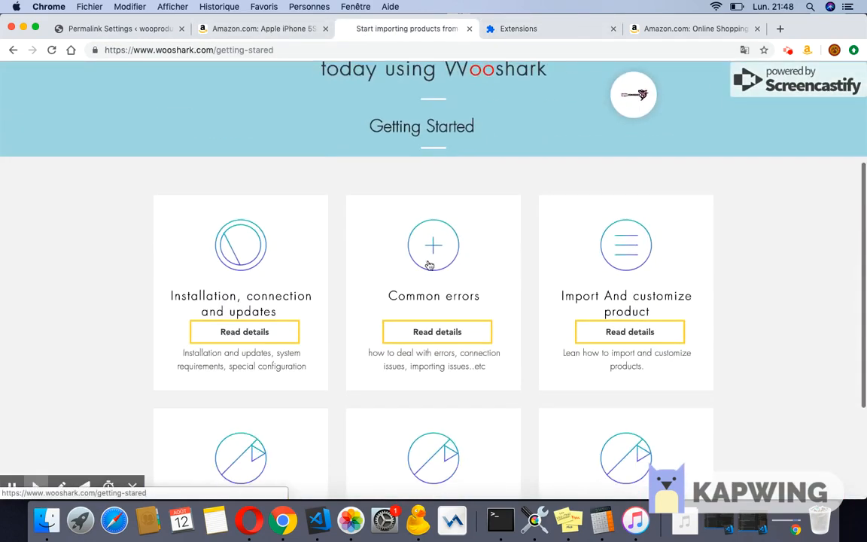
left_click(437, 333)
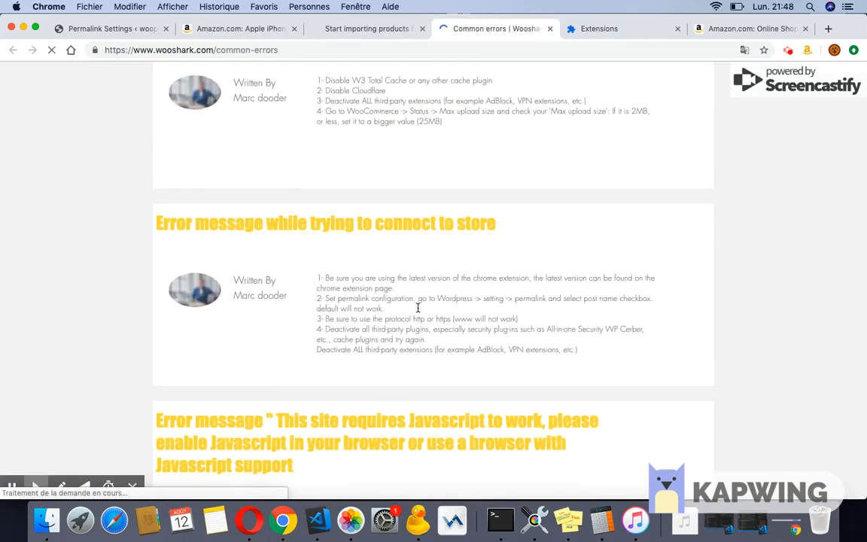
scroll("down", 3)
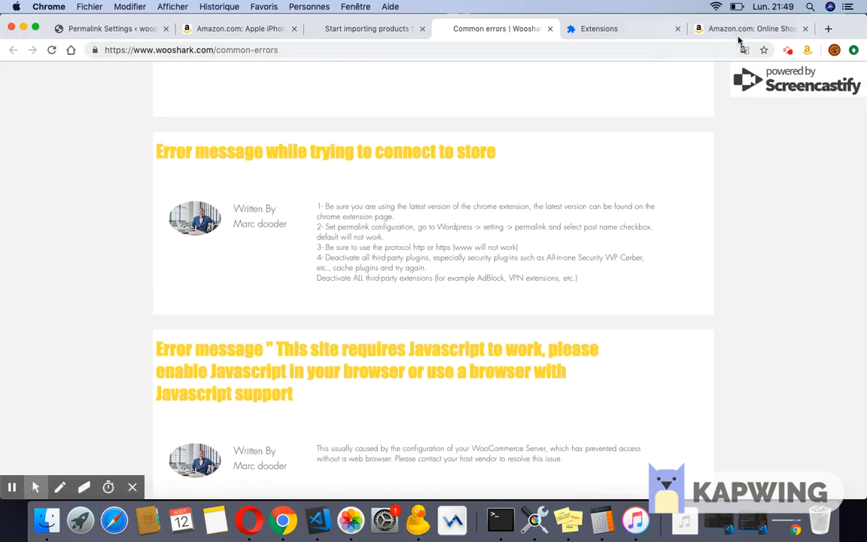
scroll("up", 3)
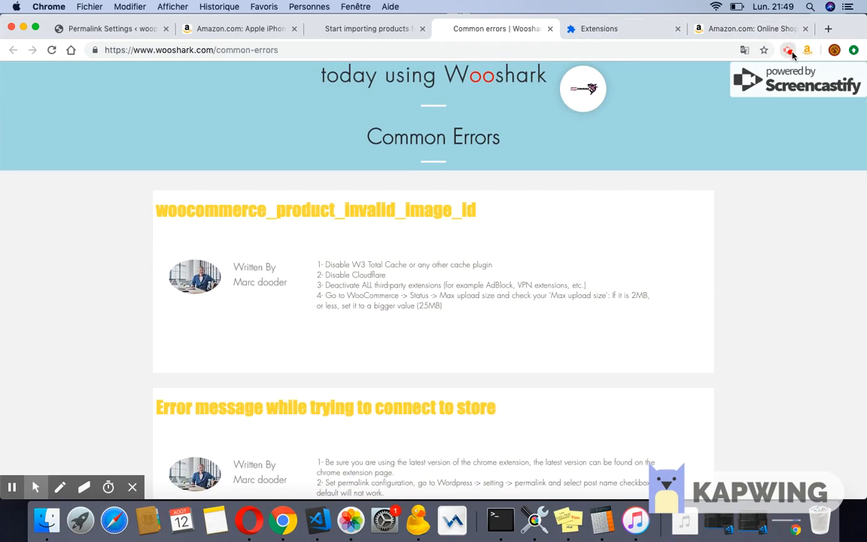
left_click(788, 49)
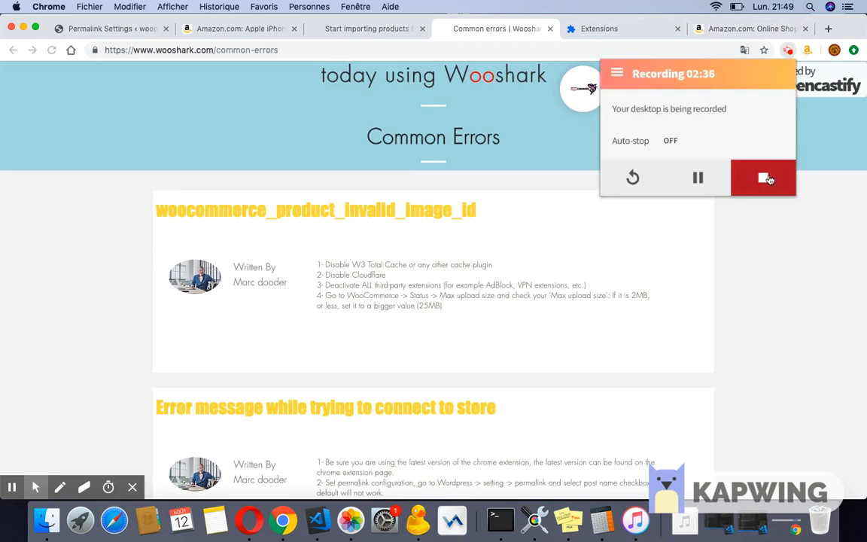